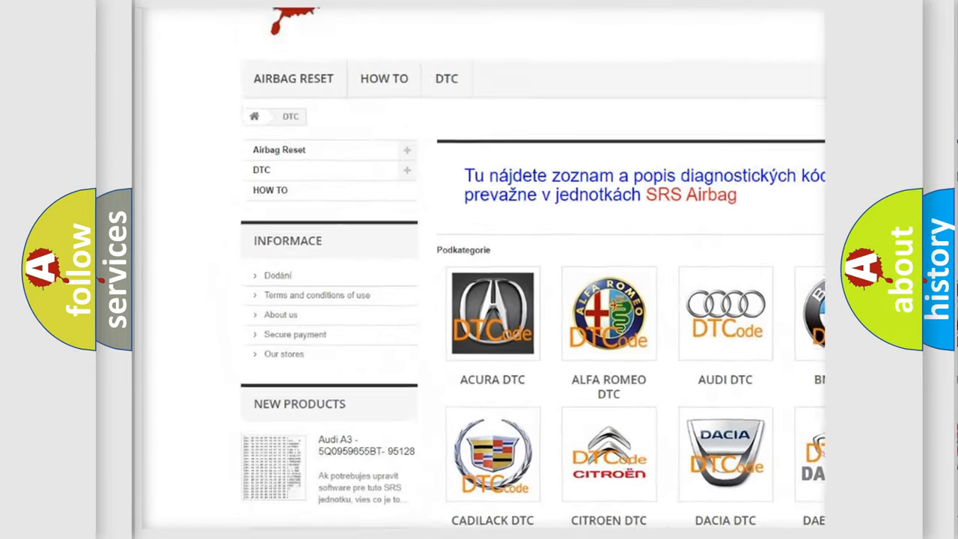
{"action": "scroll", "scroll_direction": "down", "scroll_amount": 3}
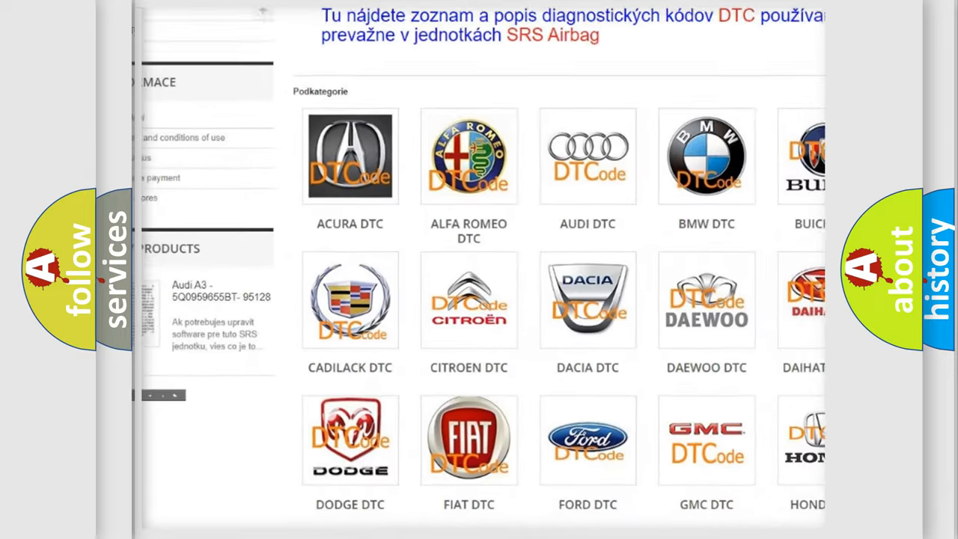